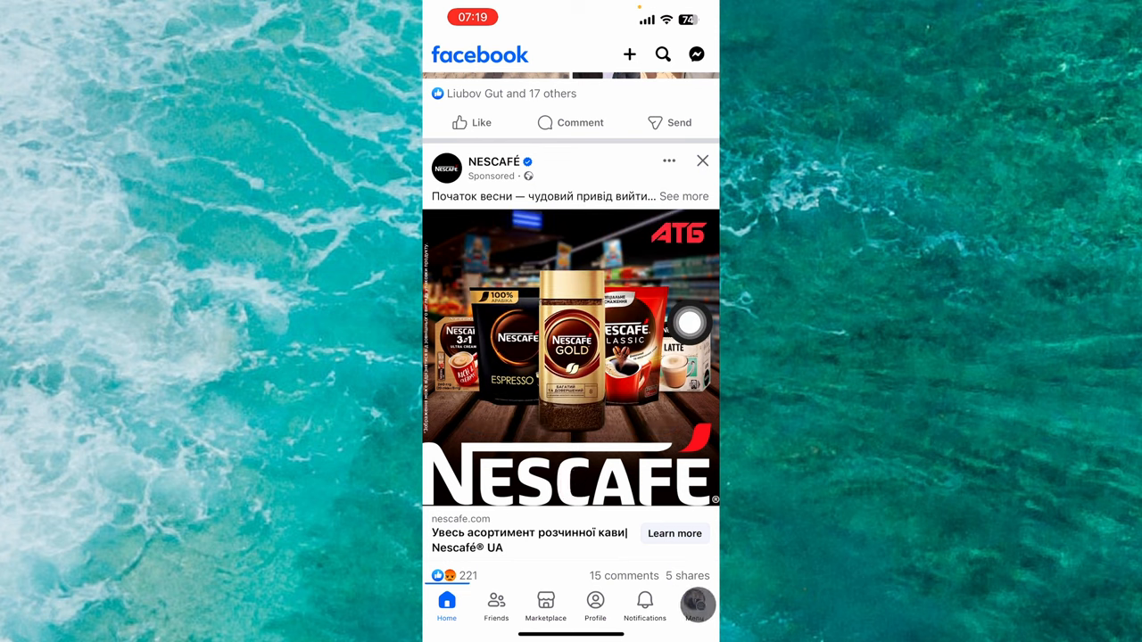
- Open the Menu tab, briefly visit Settings & privacy, and return to the Menu
left_click(697, 607)
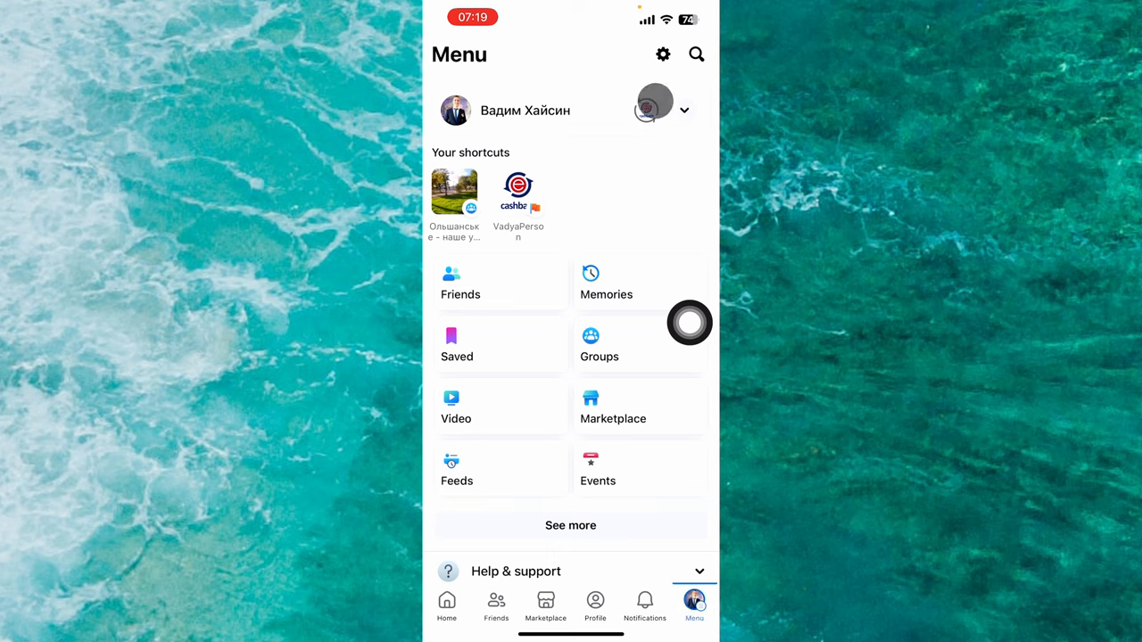
left_click(663, 54)
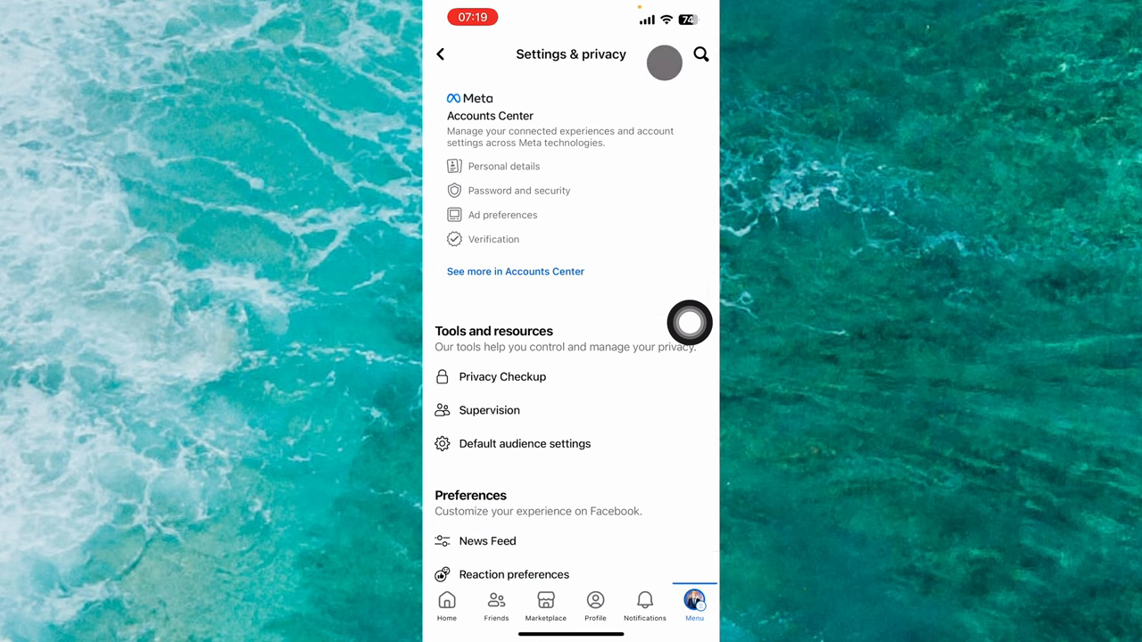
left_click(439, 53)
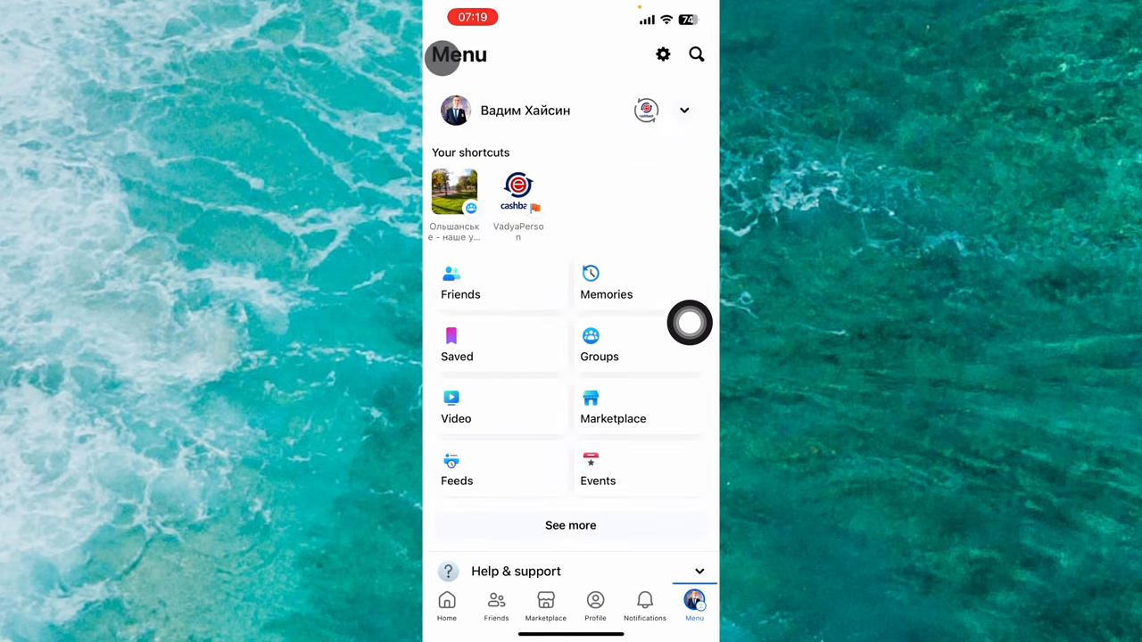
- Expand Settings & privacy in the Menu, open Settings, and scroll to Preferences
scroll("down", 3)
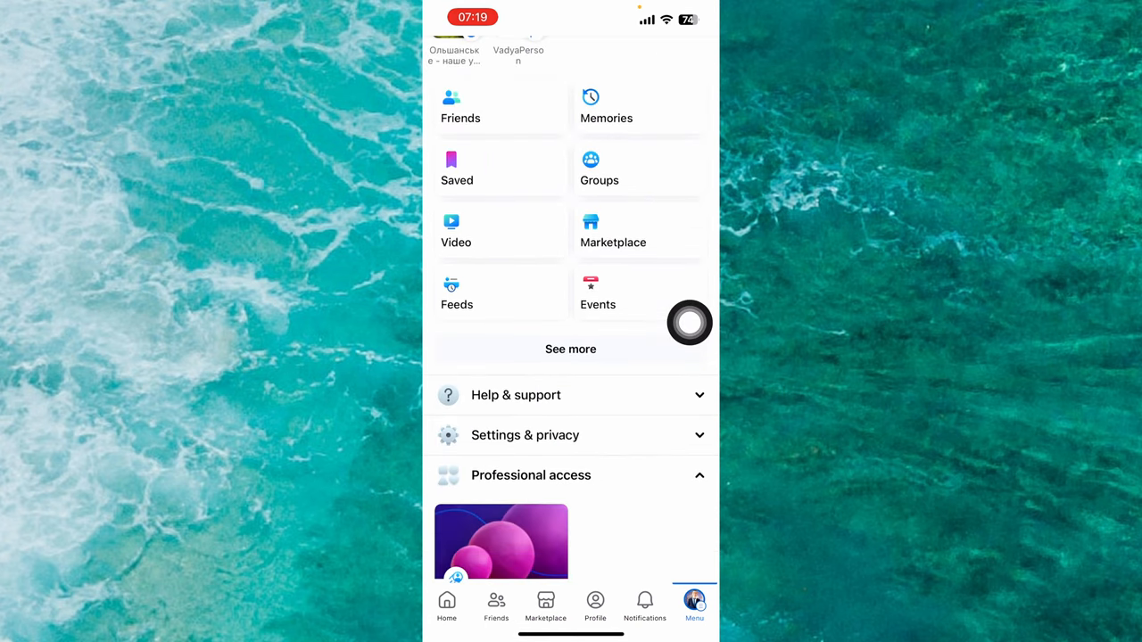
left_click(524, 435)
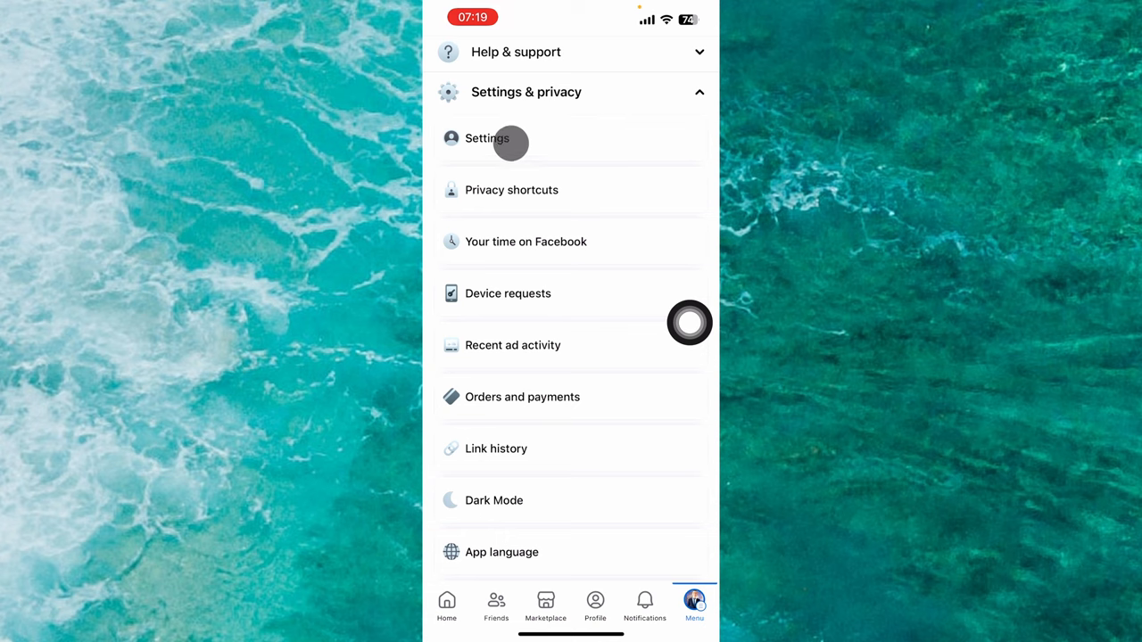
left_click(488, 139)
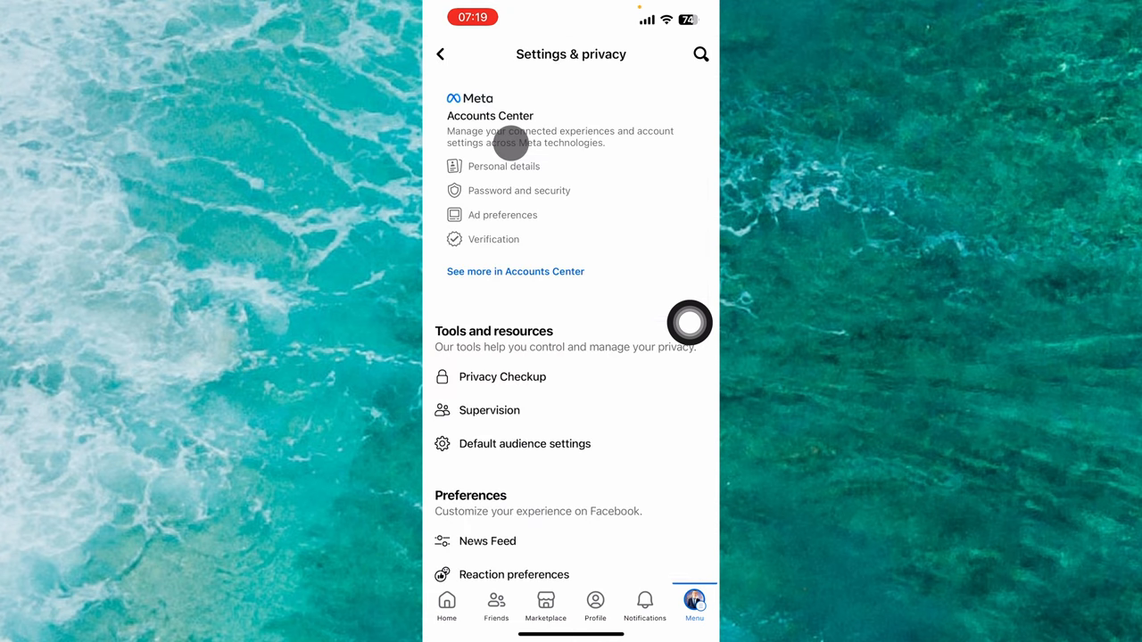
scroll("down", 3)
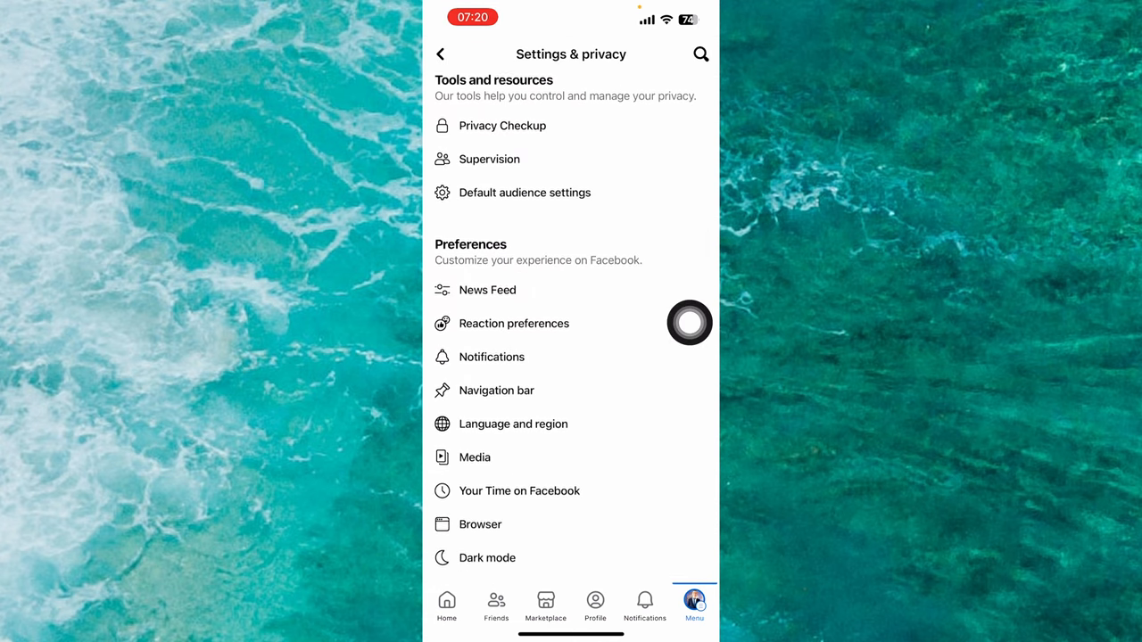
- Scroll to the Your activity section and open the Activity log
scroll("down", 3)
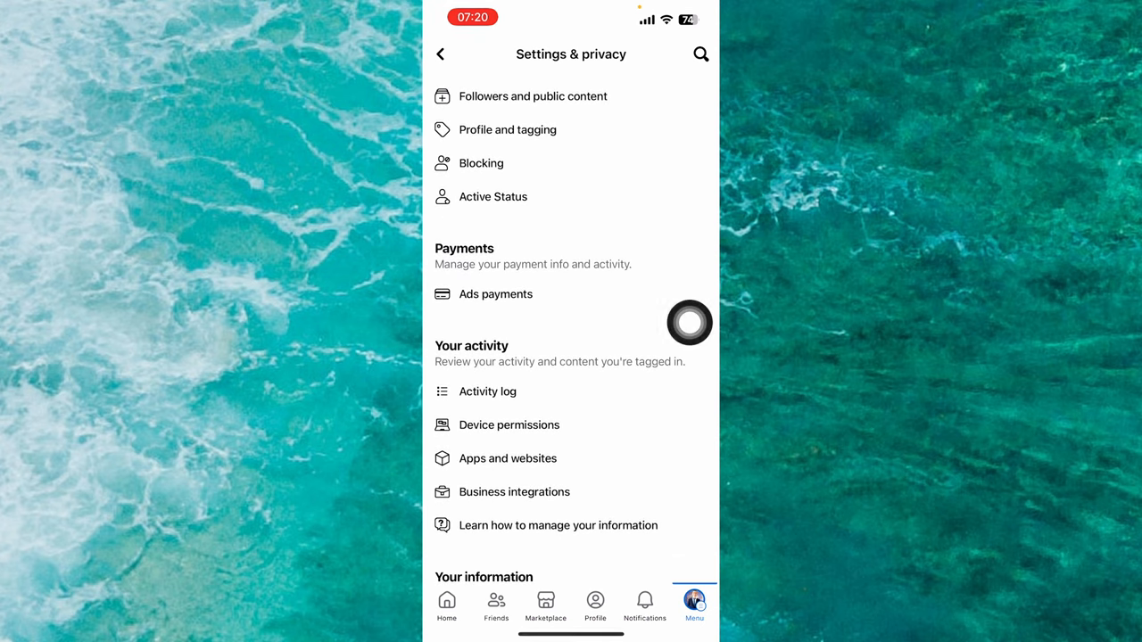
left_click(487, 391)
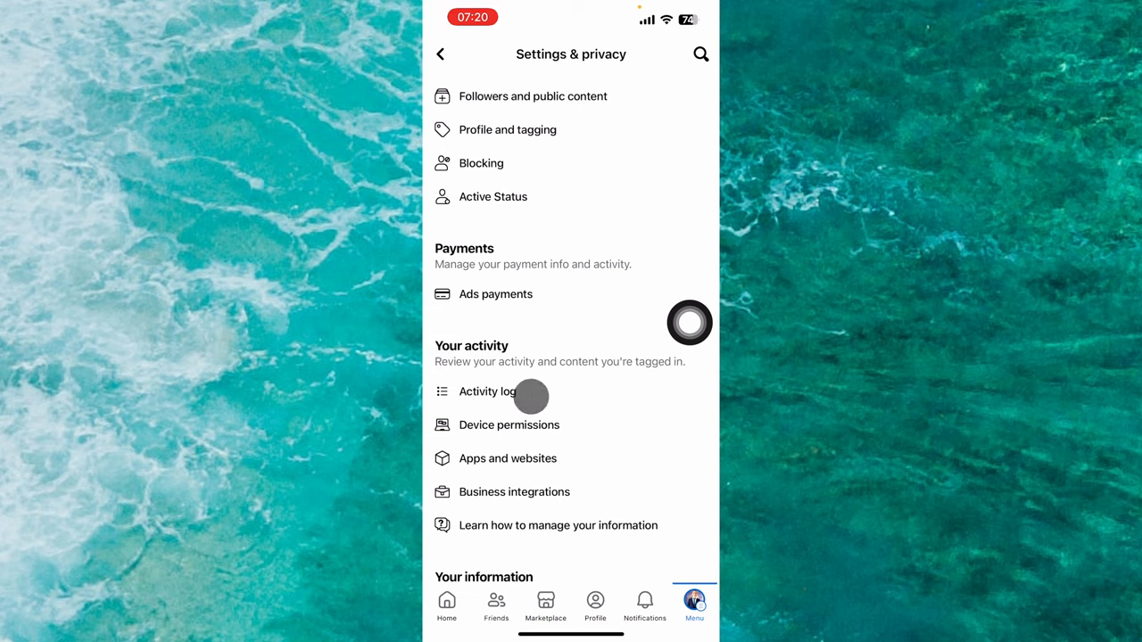
left_click(487, 391)
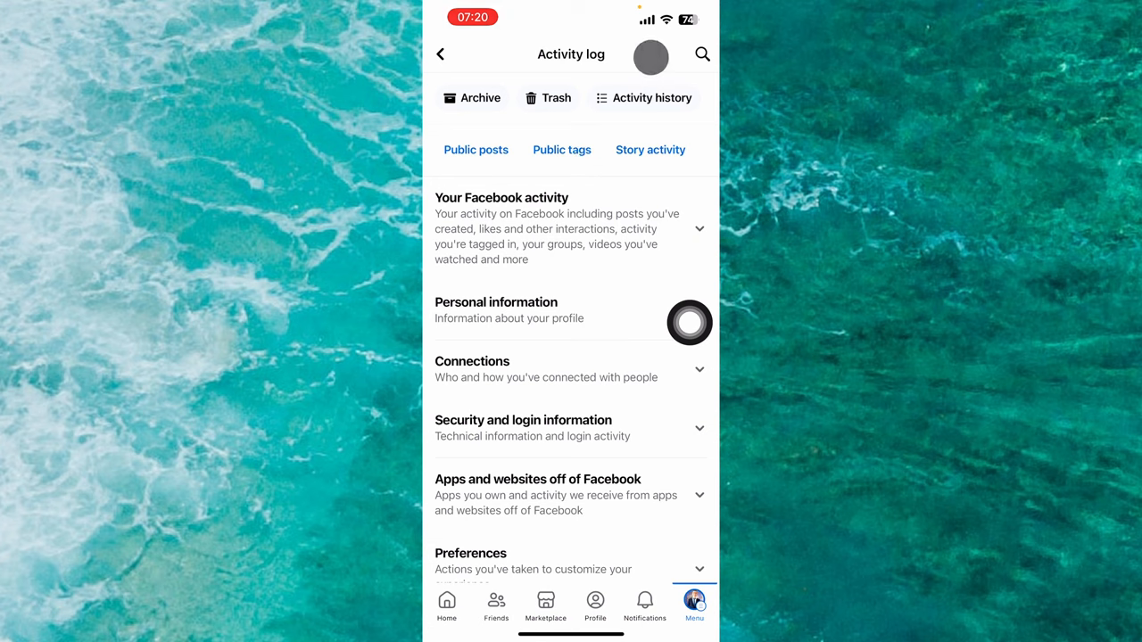
- Shift the Activity log shortcuts sideways to reveal Videos watched, Search history and Groups
left_click(651, 149)
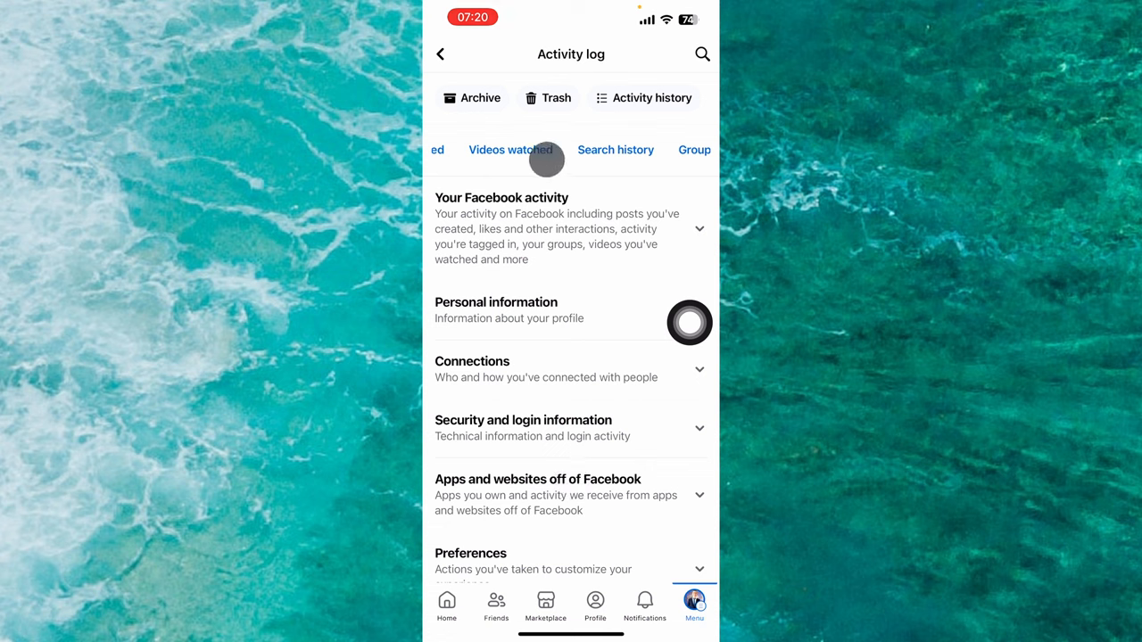
- Filter to Videos watched and scroll the list down to late January 2024
left_click(644, 98)
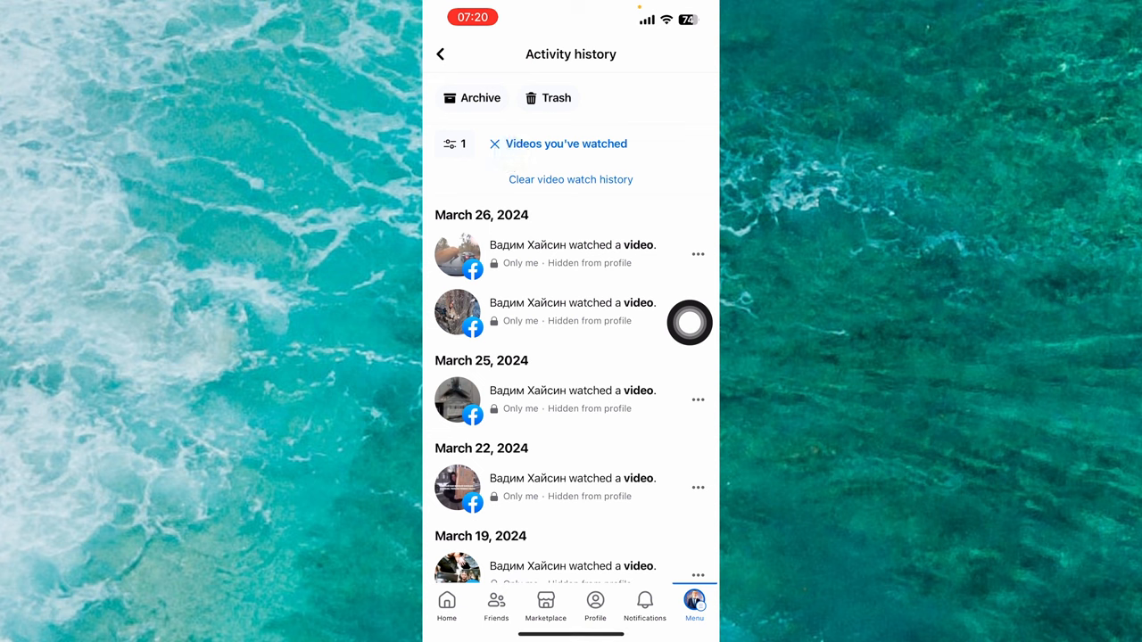
scroll("down", 3)
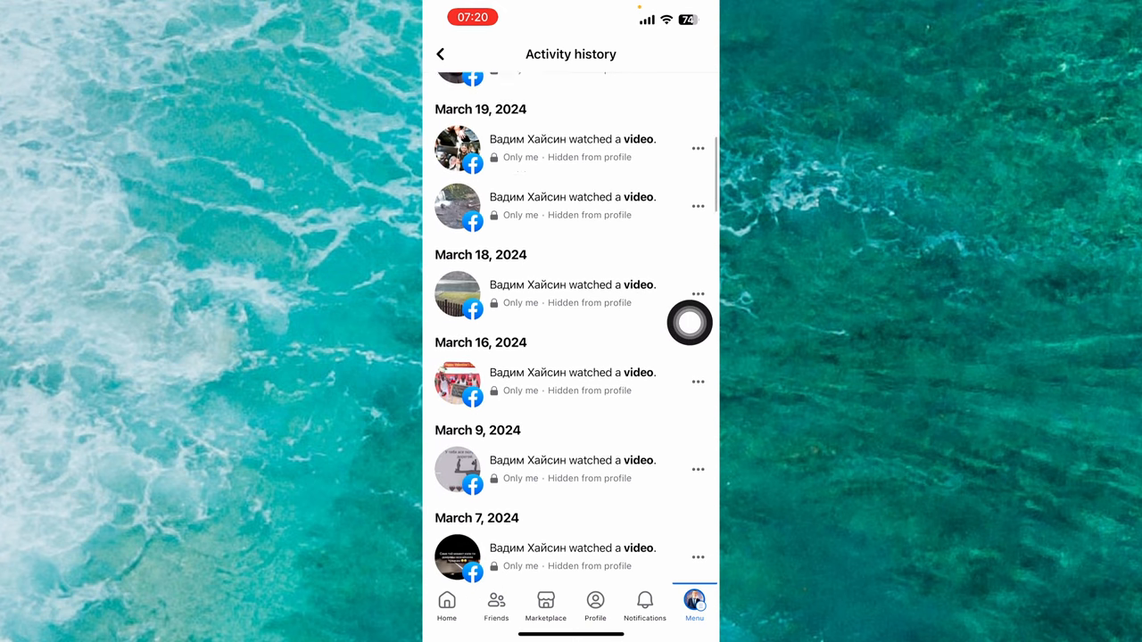
scroll("down", 3)
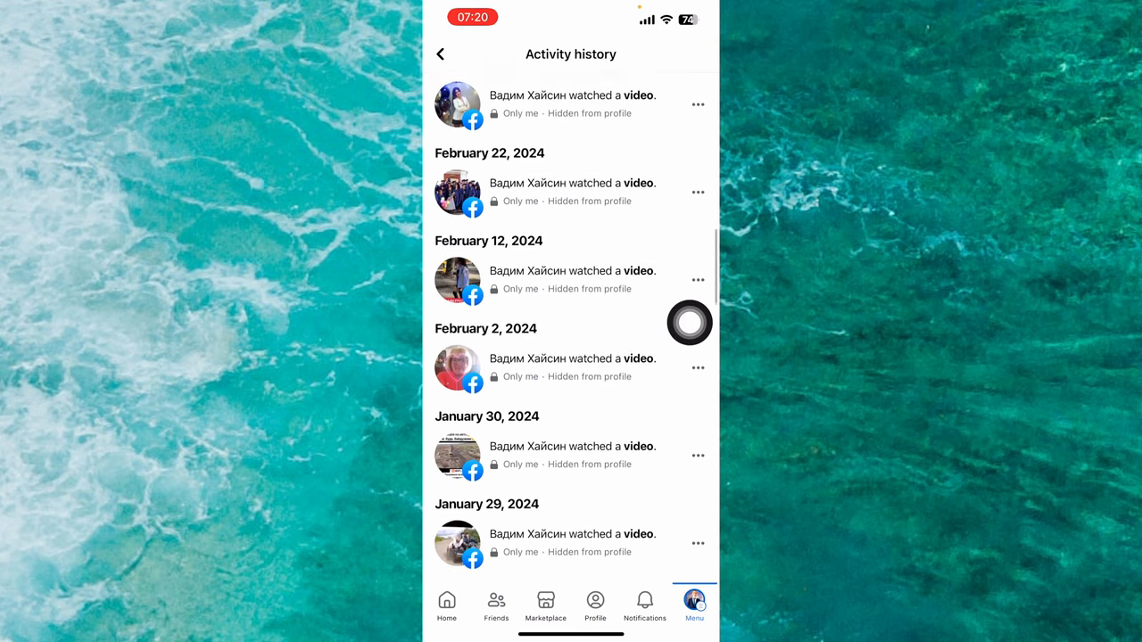